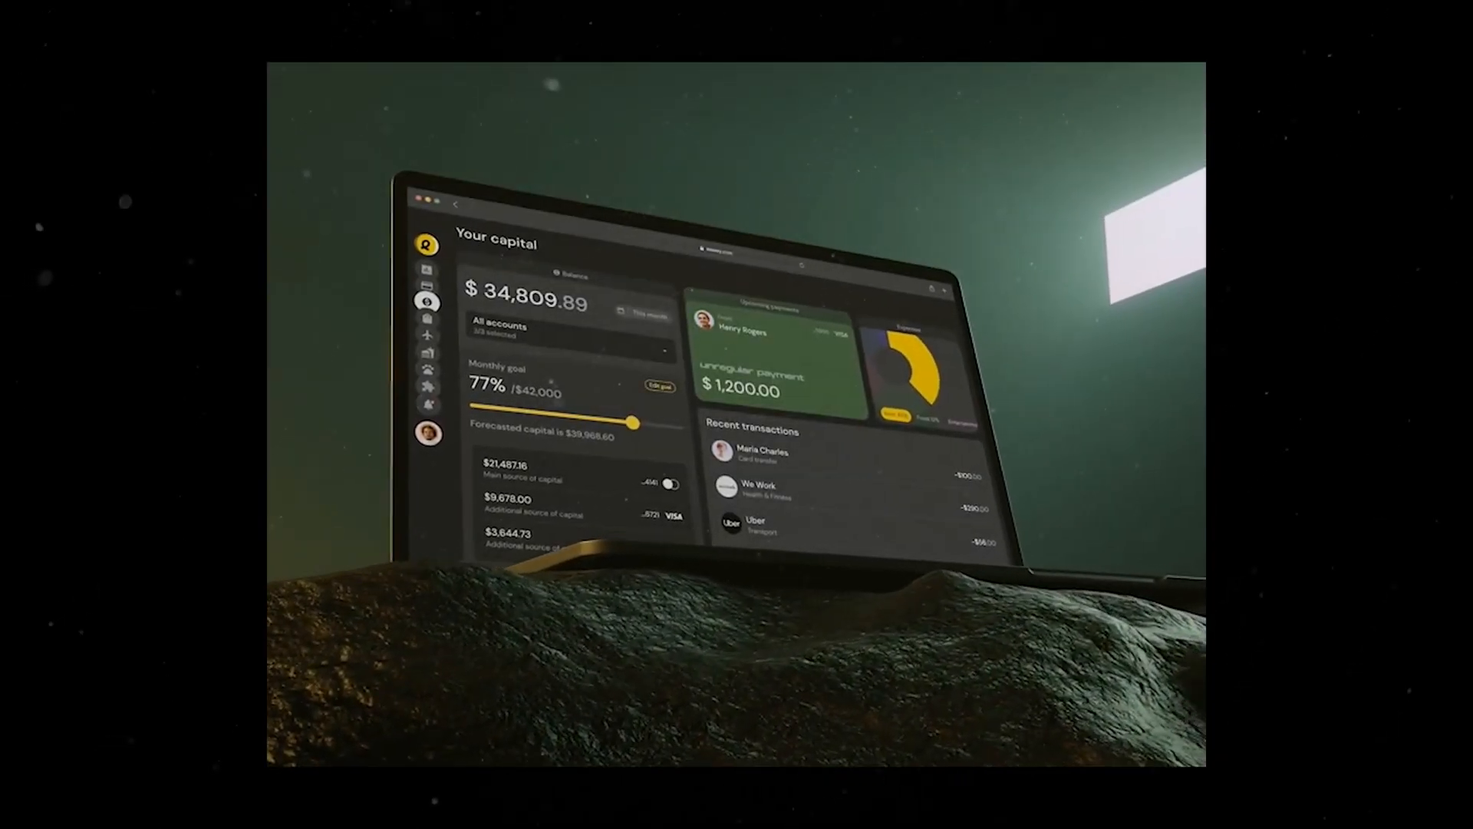
Browse the intro showcase and enter 'Web3' as a tweet topic.
click(659, 386)
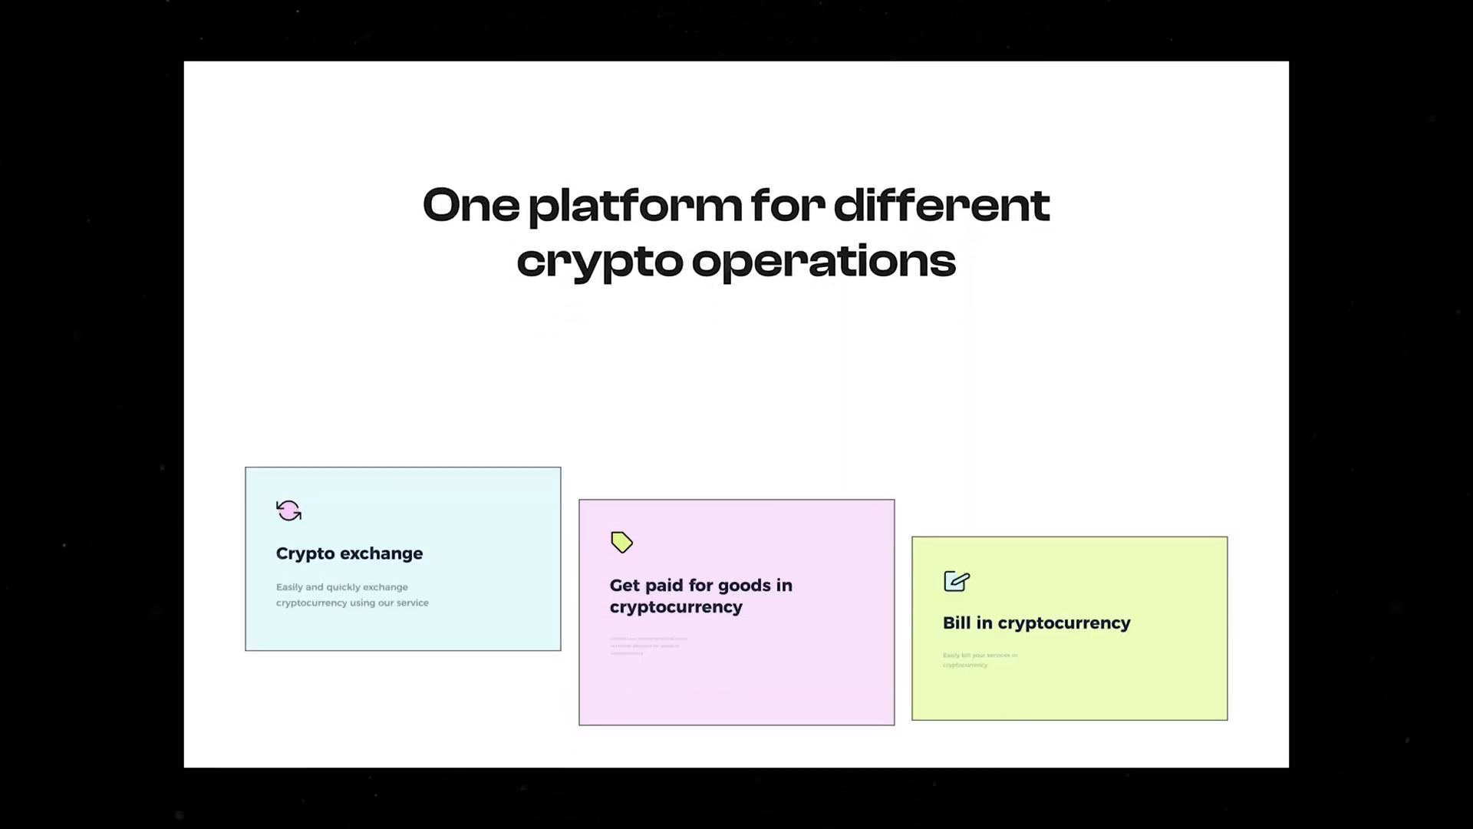
scroll(down, 3)
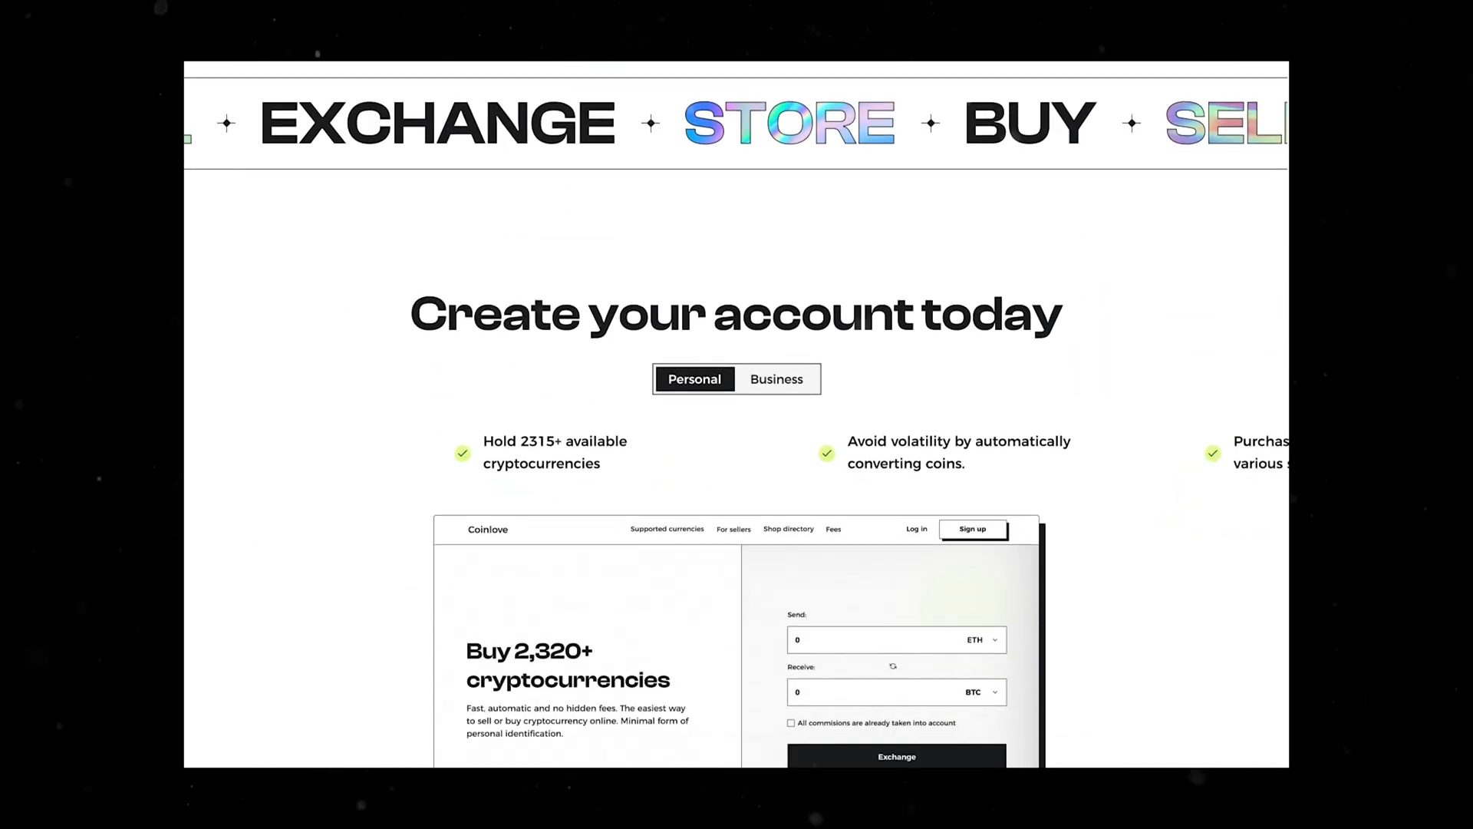
scroll(down, 3)
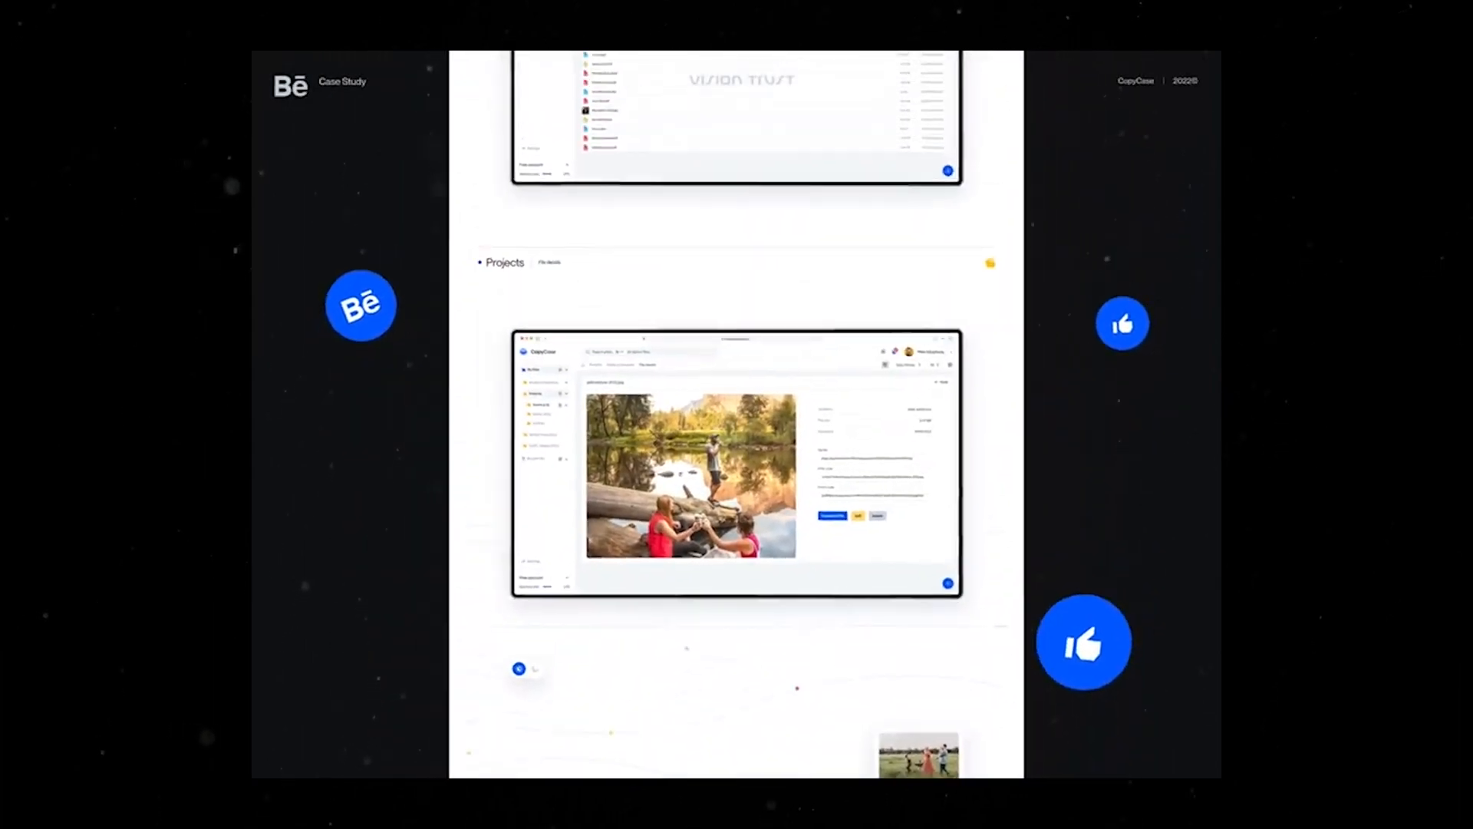
scroll(down, 3)
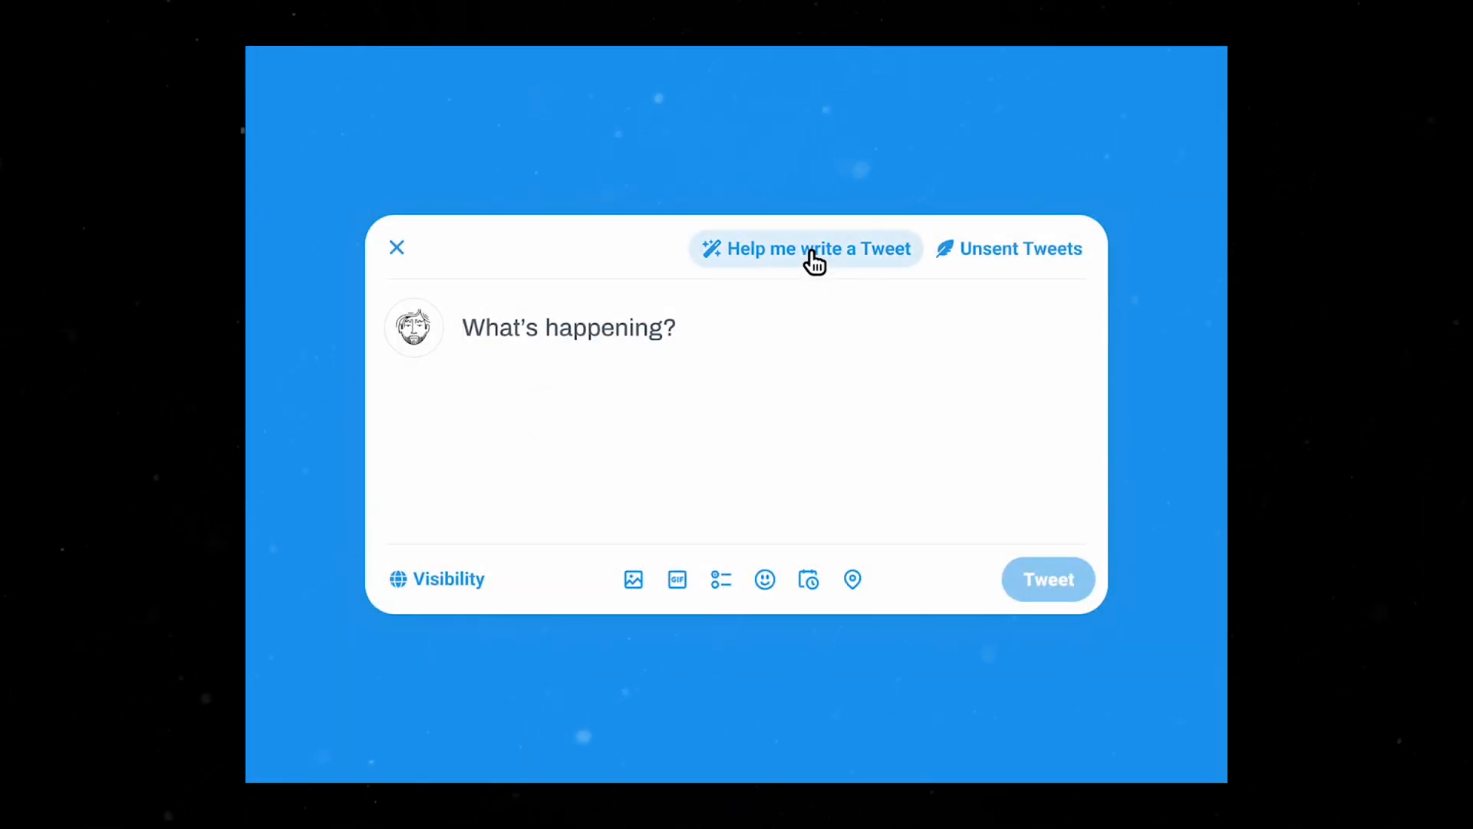
click(805, 248)
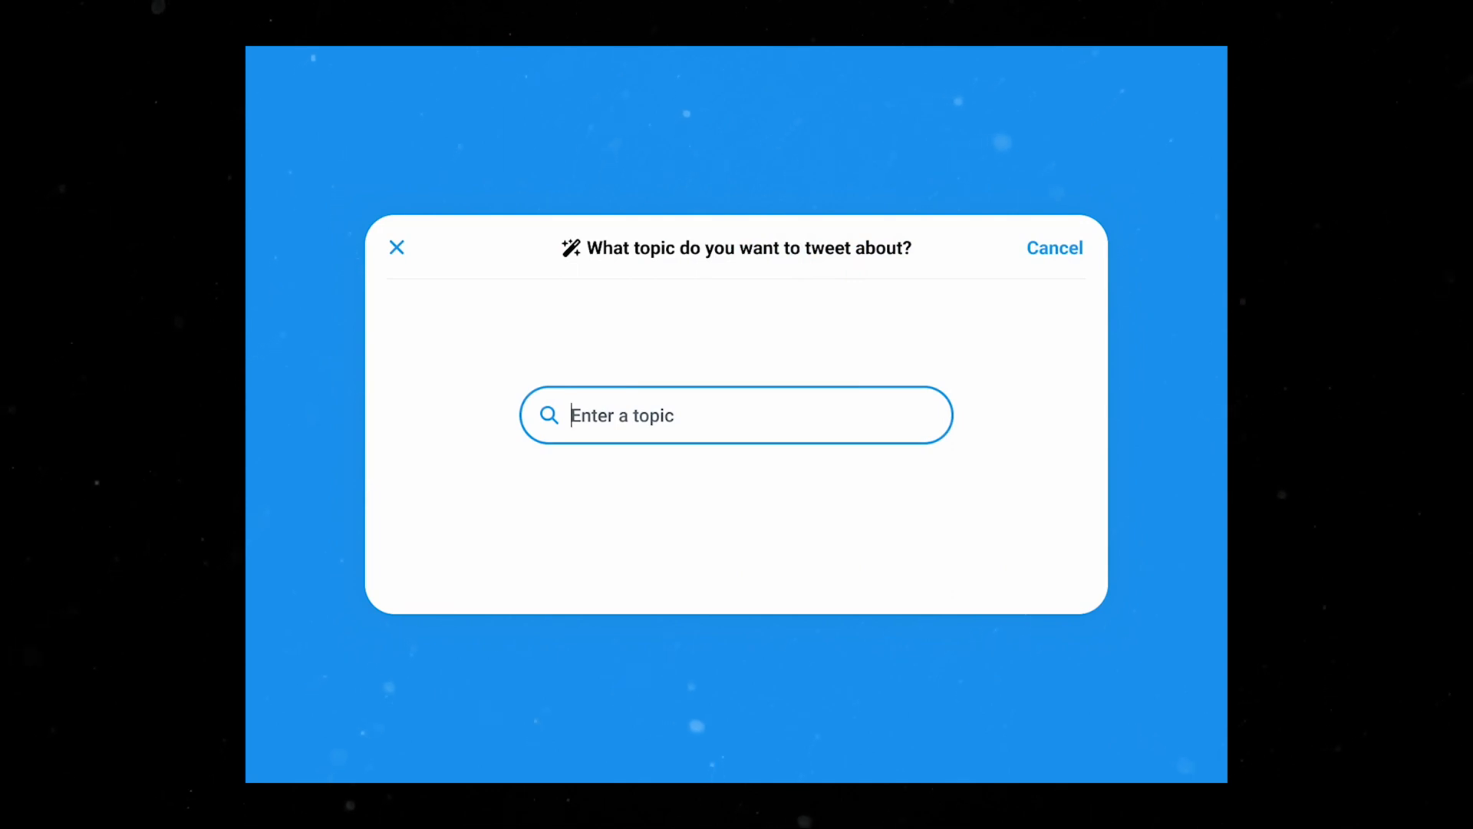
text(Web3)
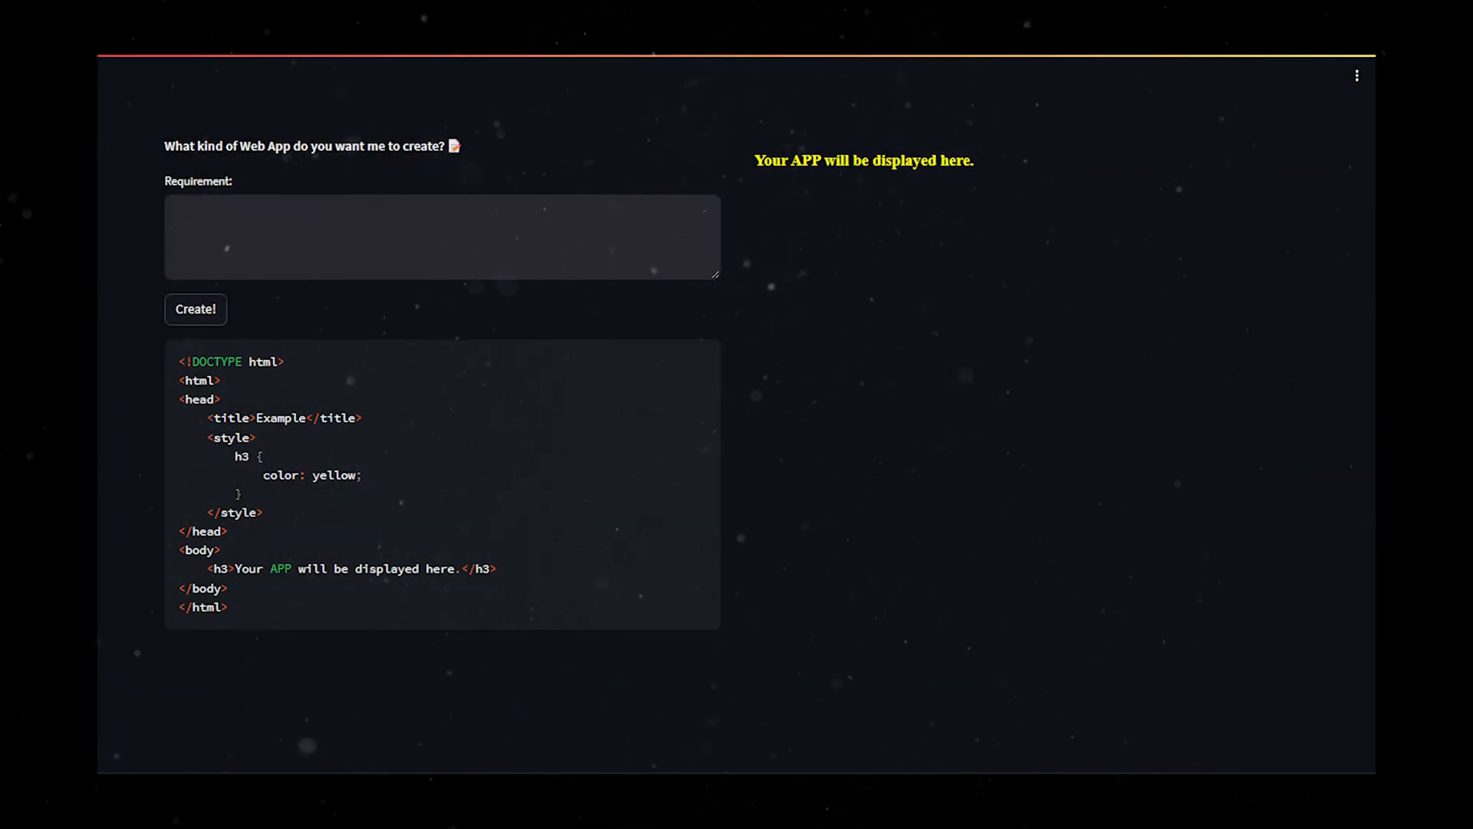
click(441, 235)
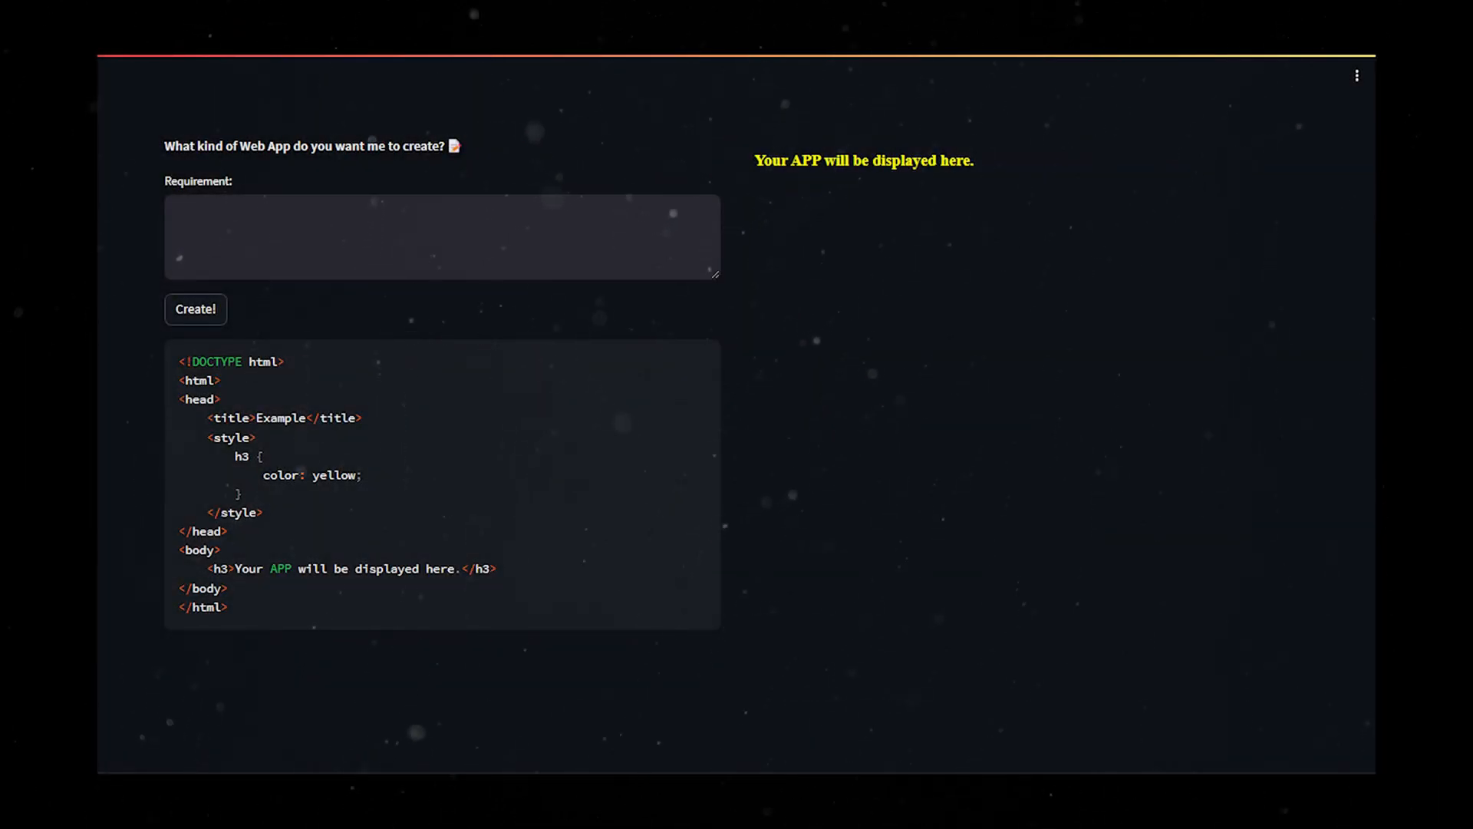
click(442, 237)
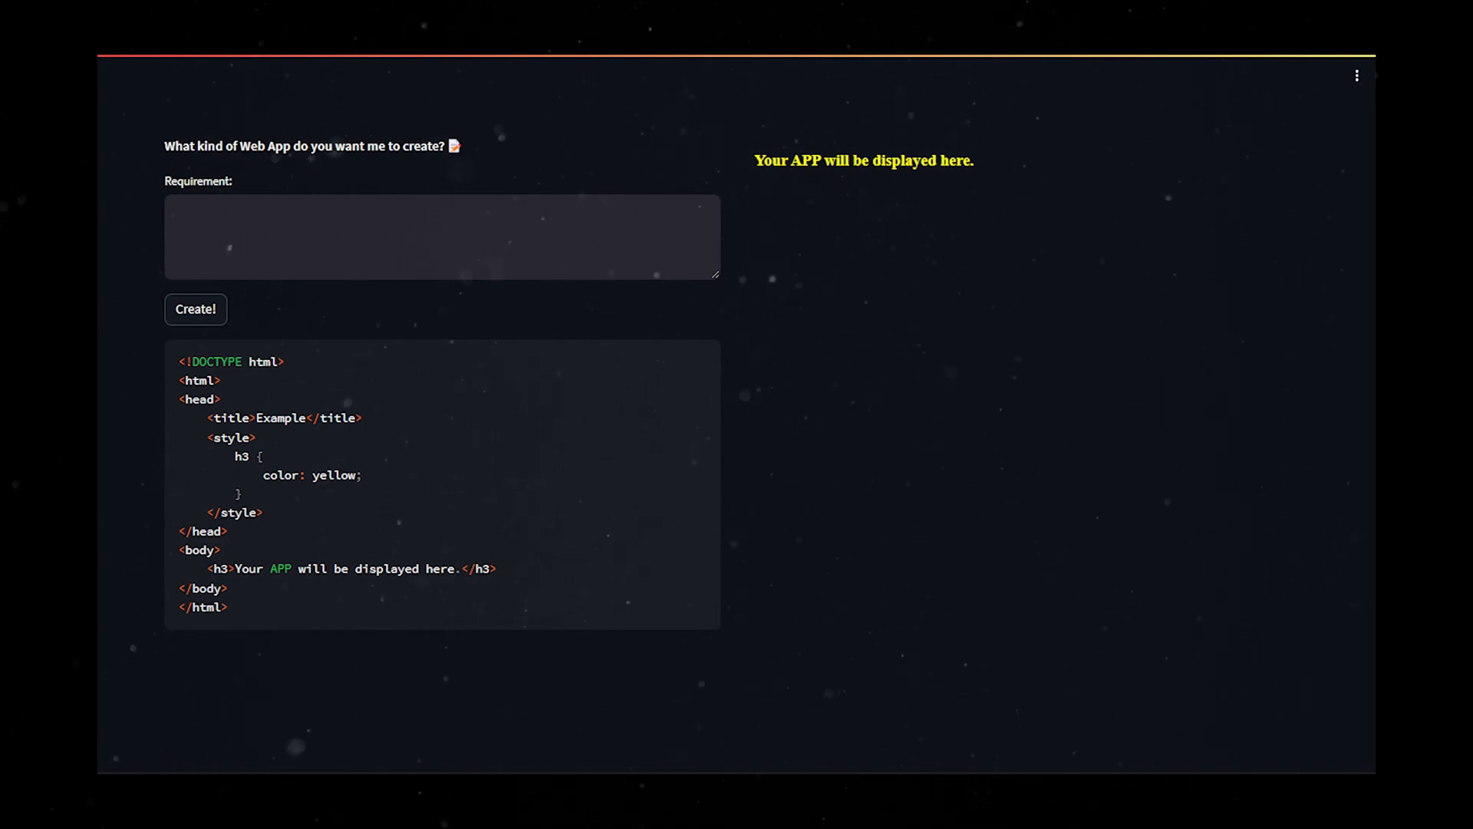
click(440, 236)
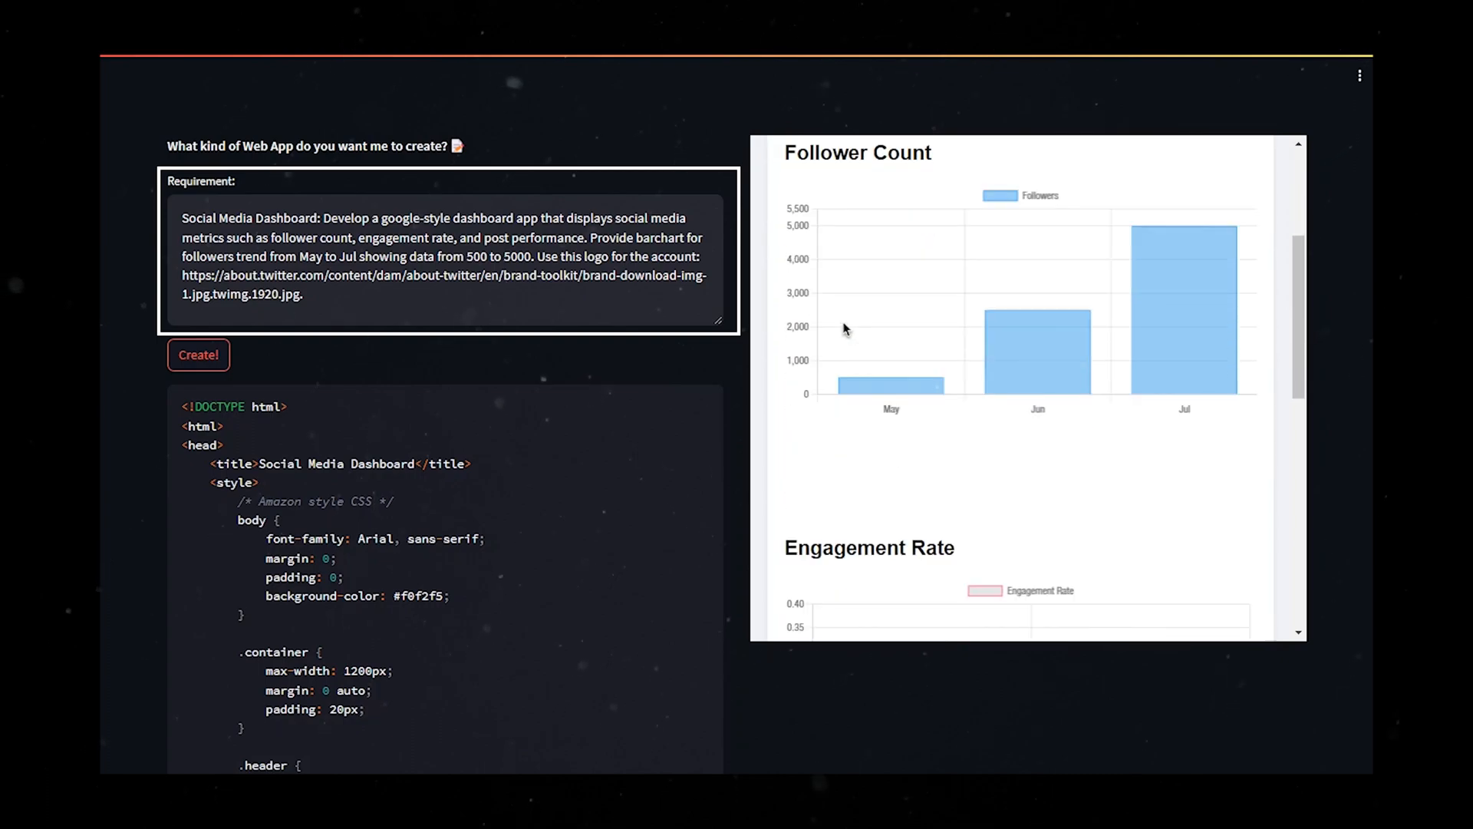
Scroll the preview pane to view the generated dashboard charts.
scroll(down, 3)
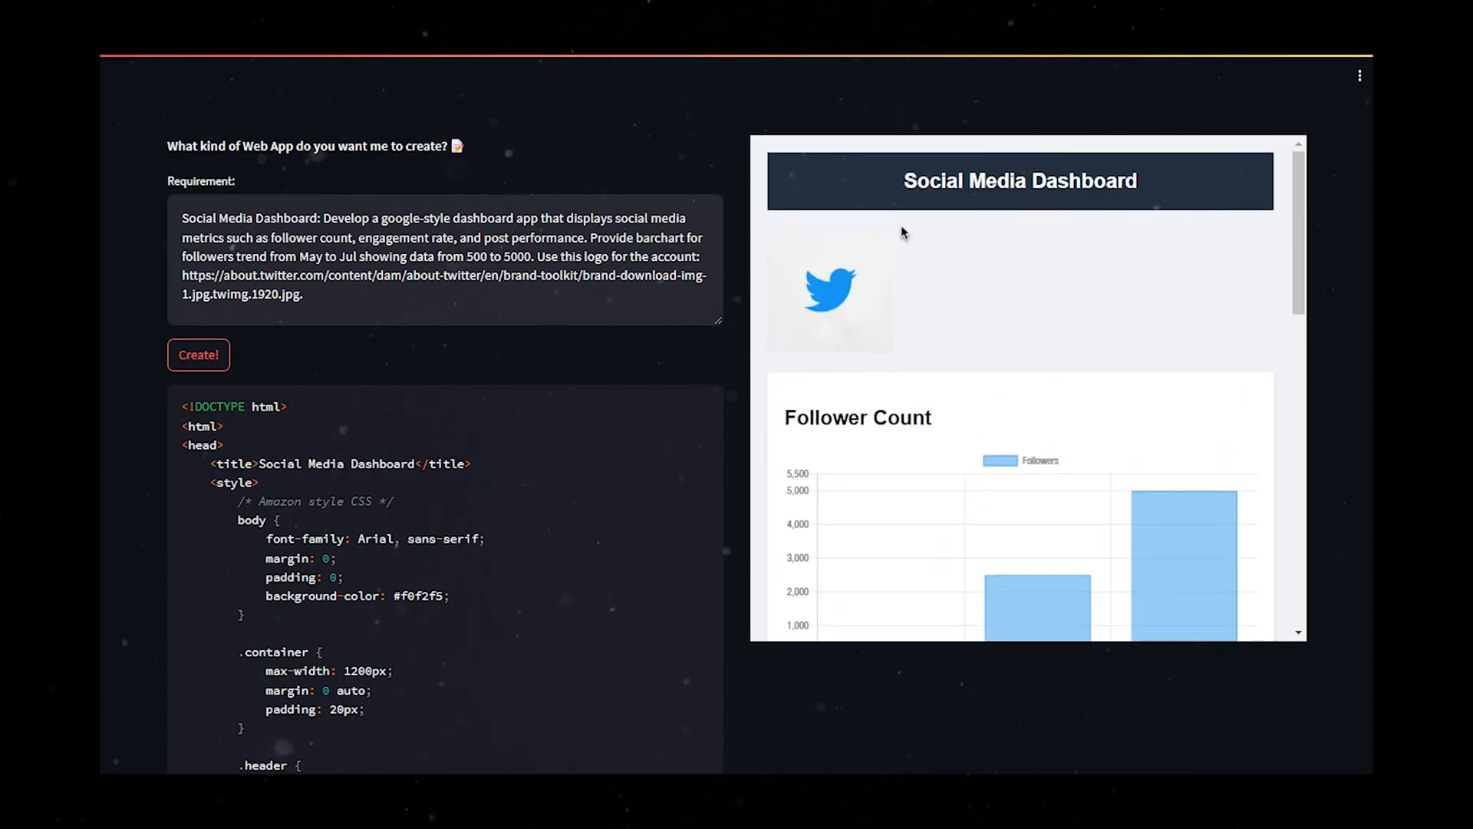
mouse_move(850, 322)
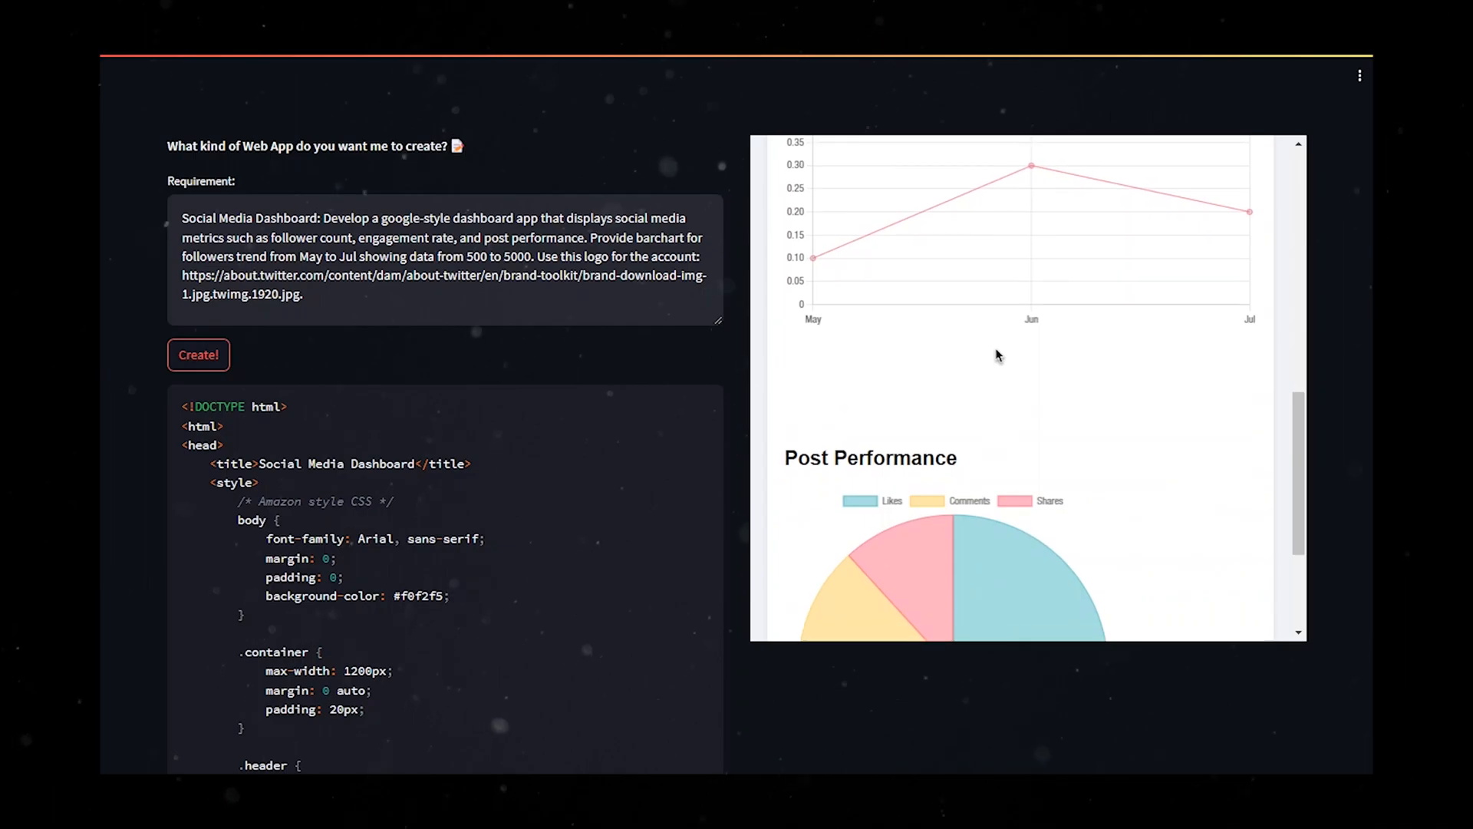
scroll(down, 3)
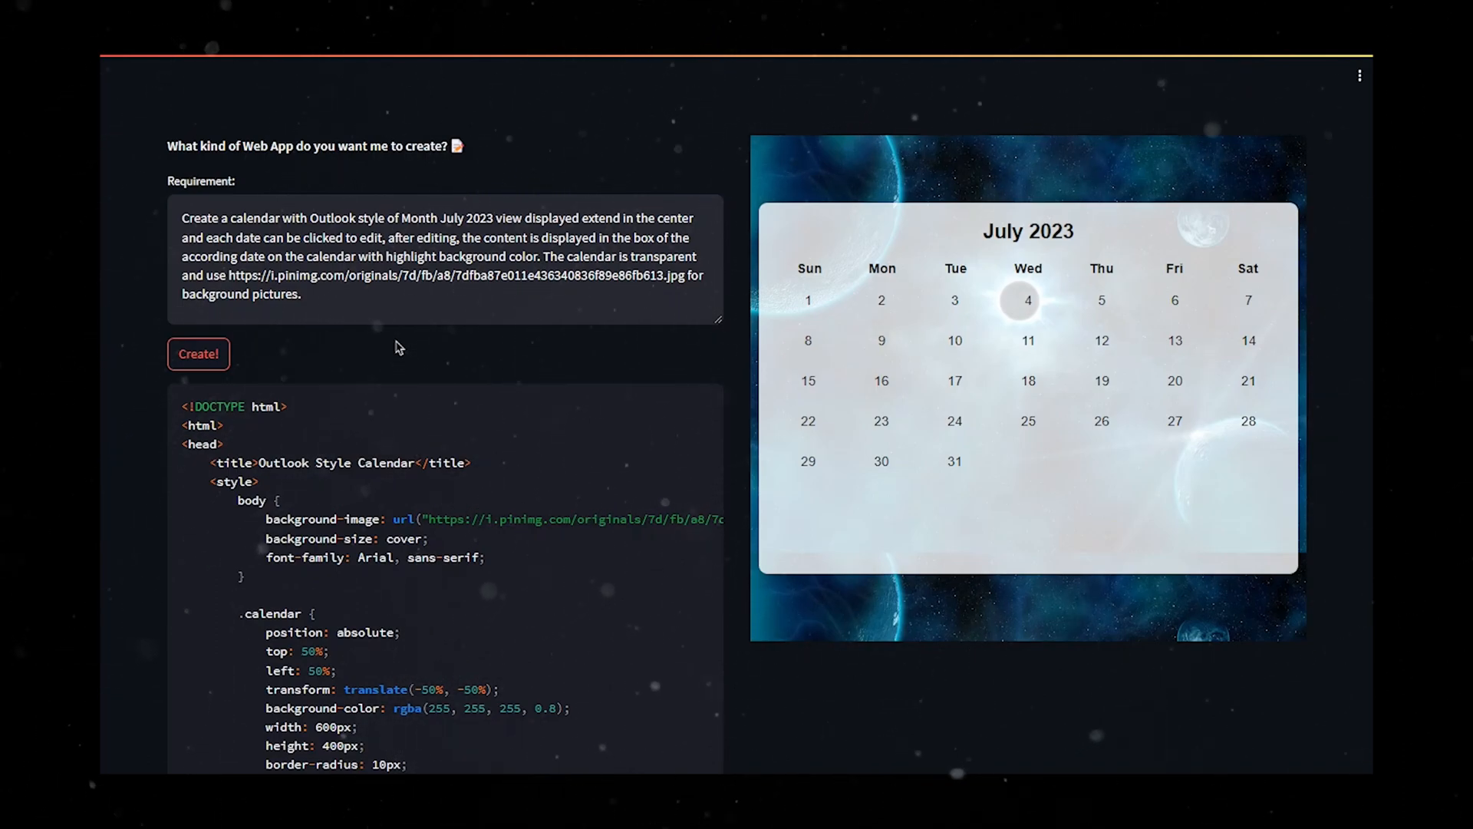
Open the July 8 note box in the calendar preview and type 'Here'.
click(808, 340)
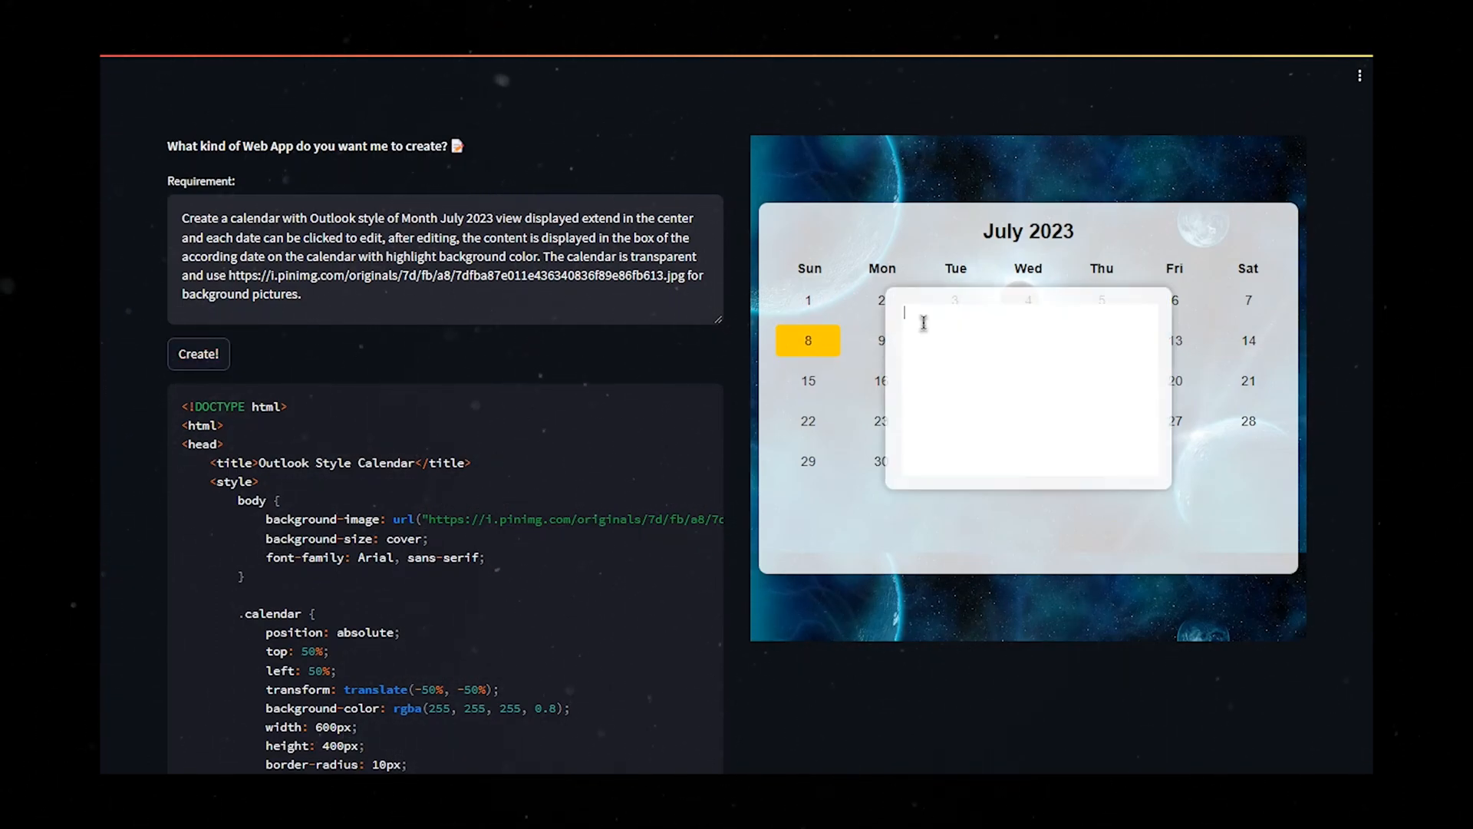
text(Here)
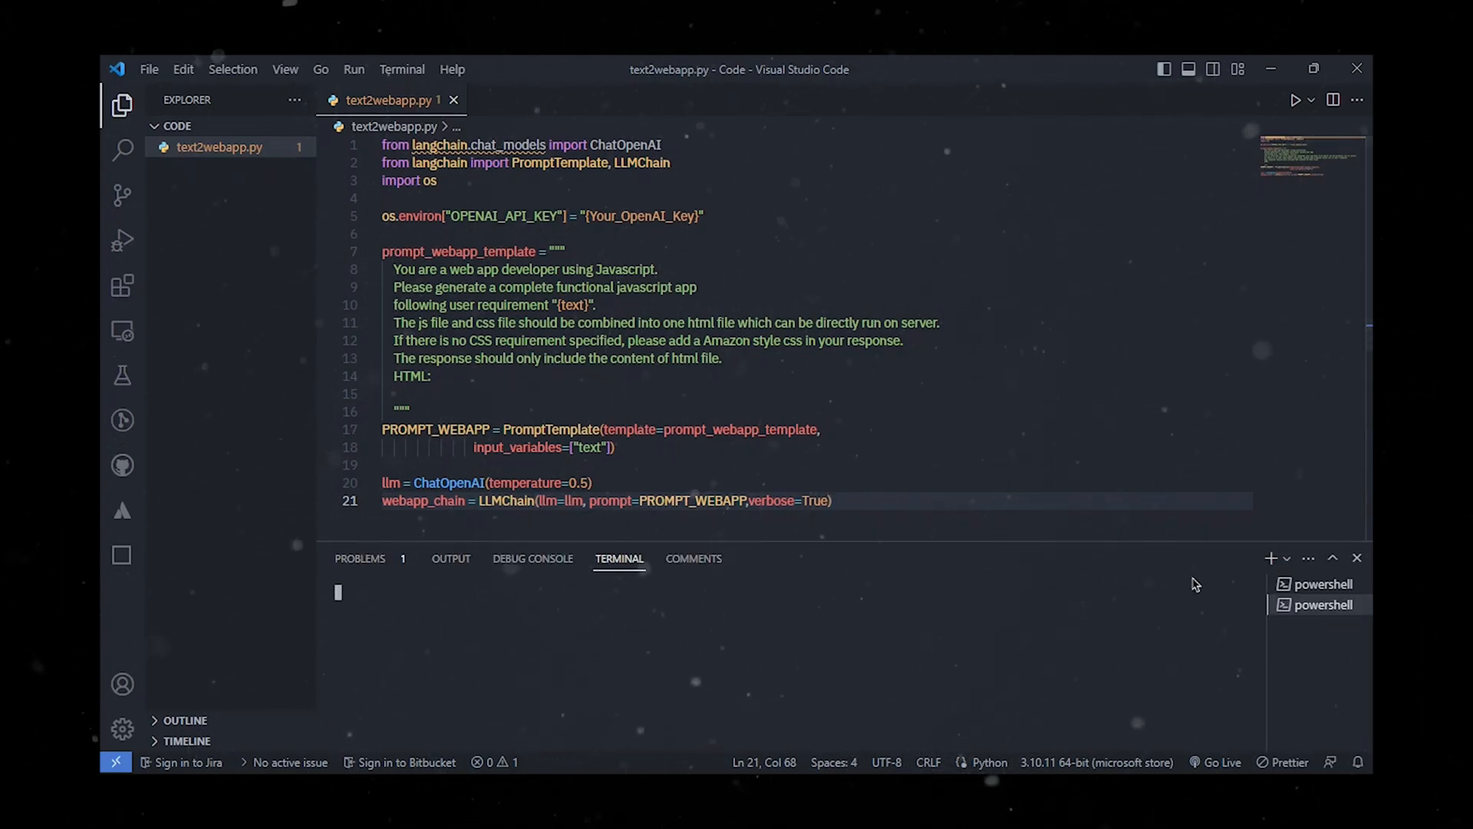
Run 'pip install streamlit' in the integrated terminal.
text(pip install streamlit)
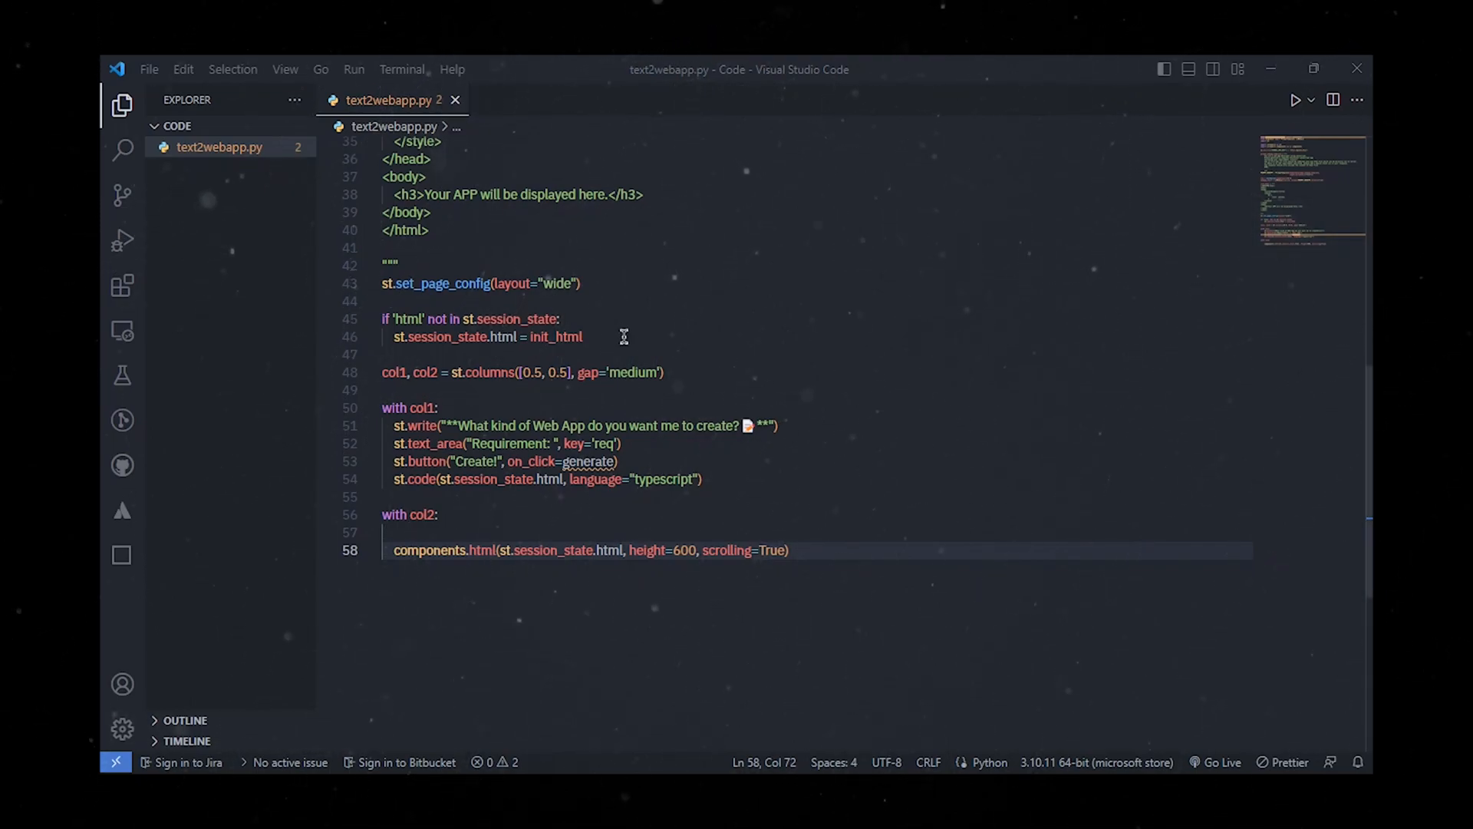
Add a new line after the session_state init to start def generate().
double_click(556, 336)
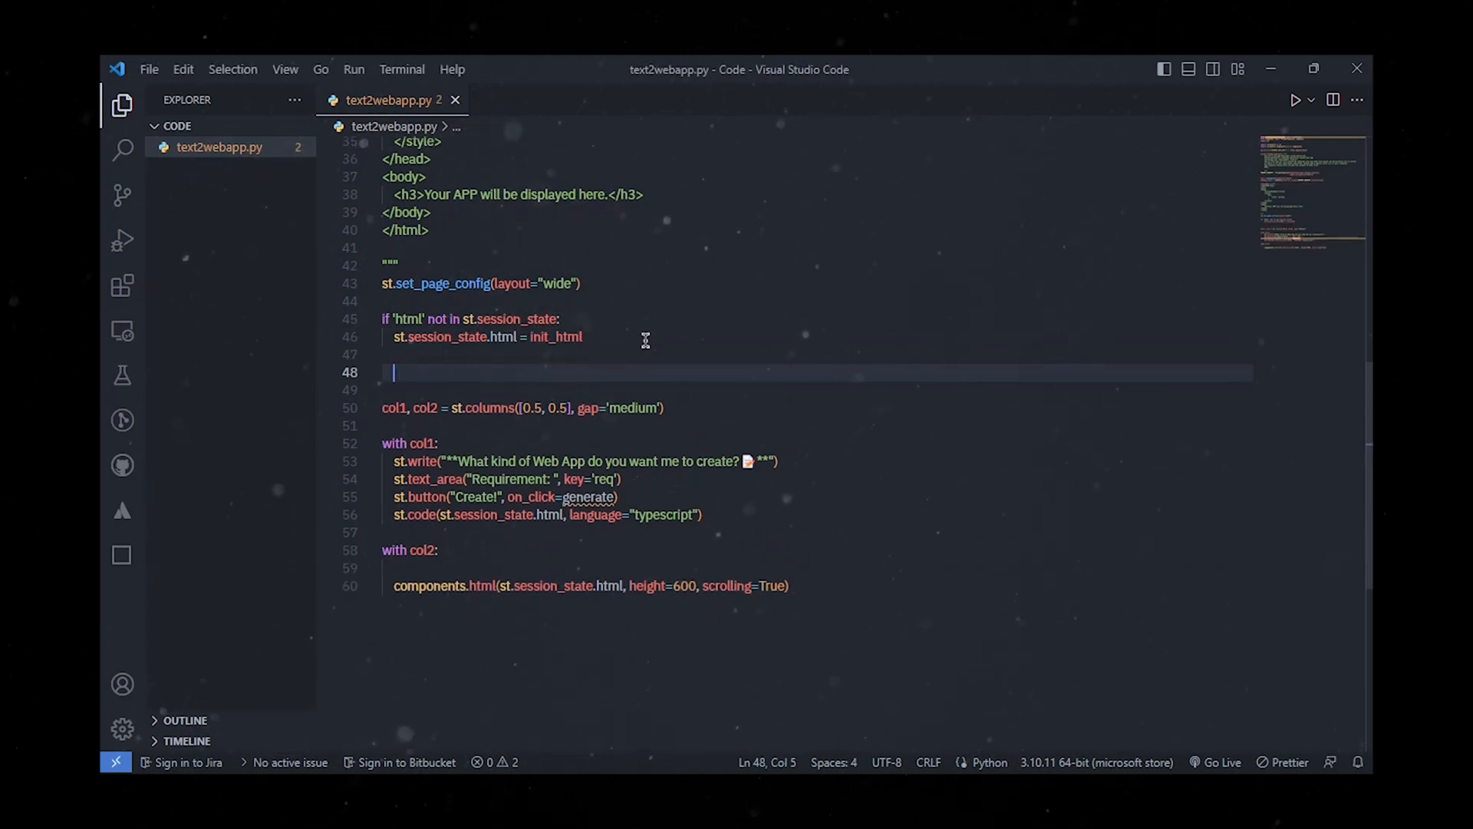
key(Enter)
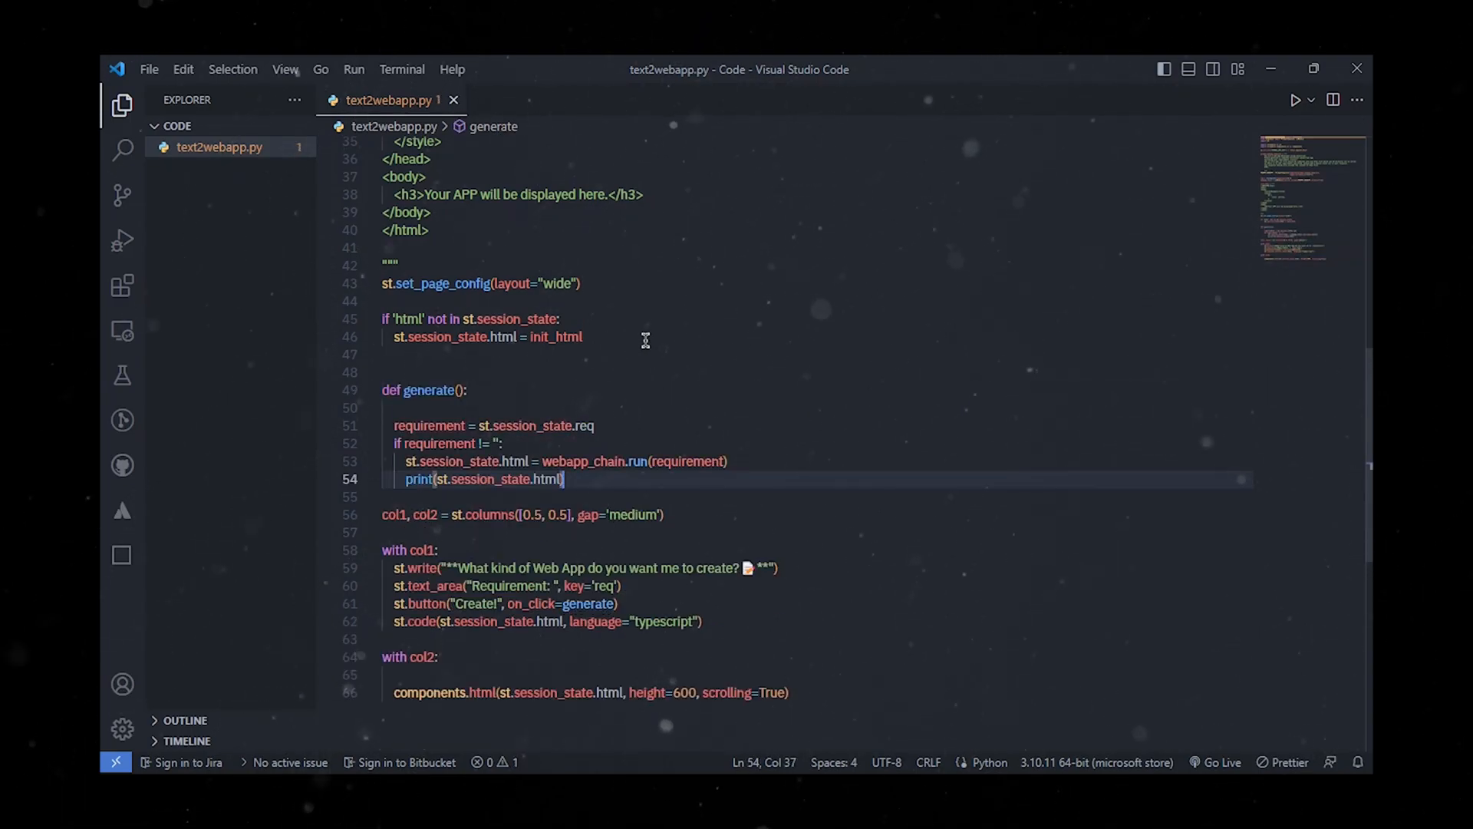
mouse_move(744, 391)
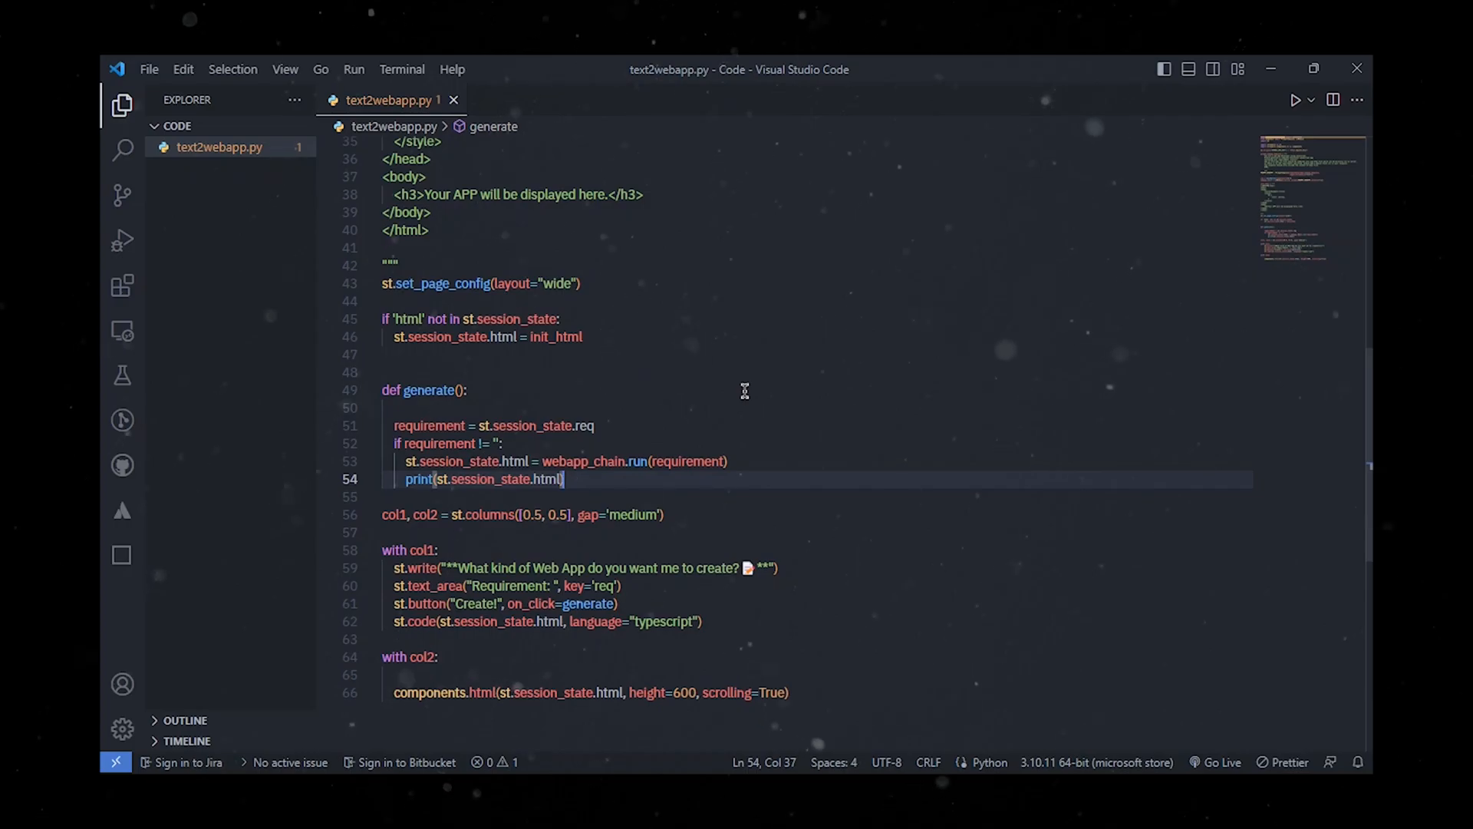
scroll(down, 3)
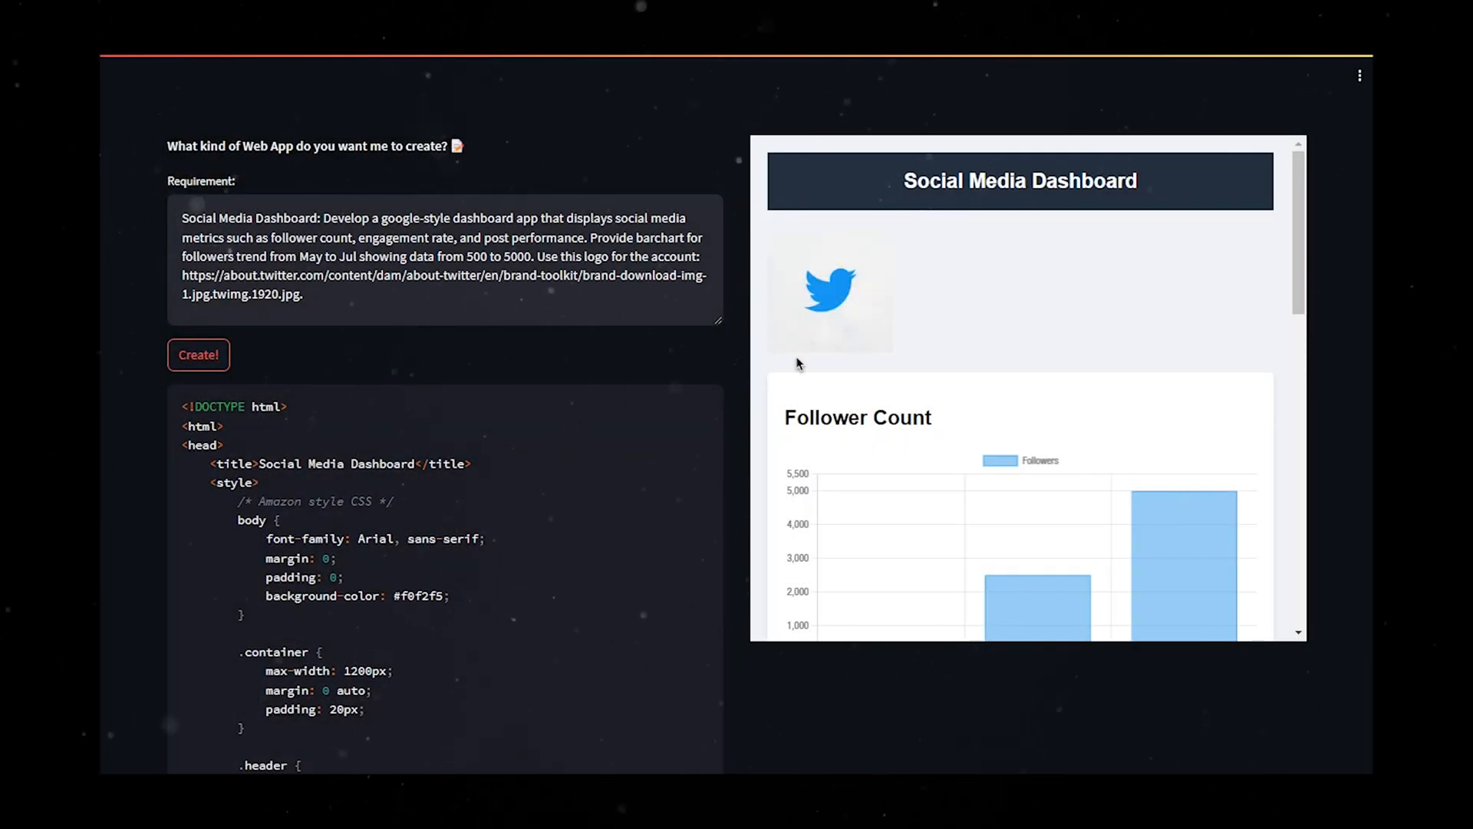
Scroll through the follower count, engagement rate and post performance preview sections.
scroll(down, 3)
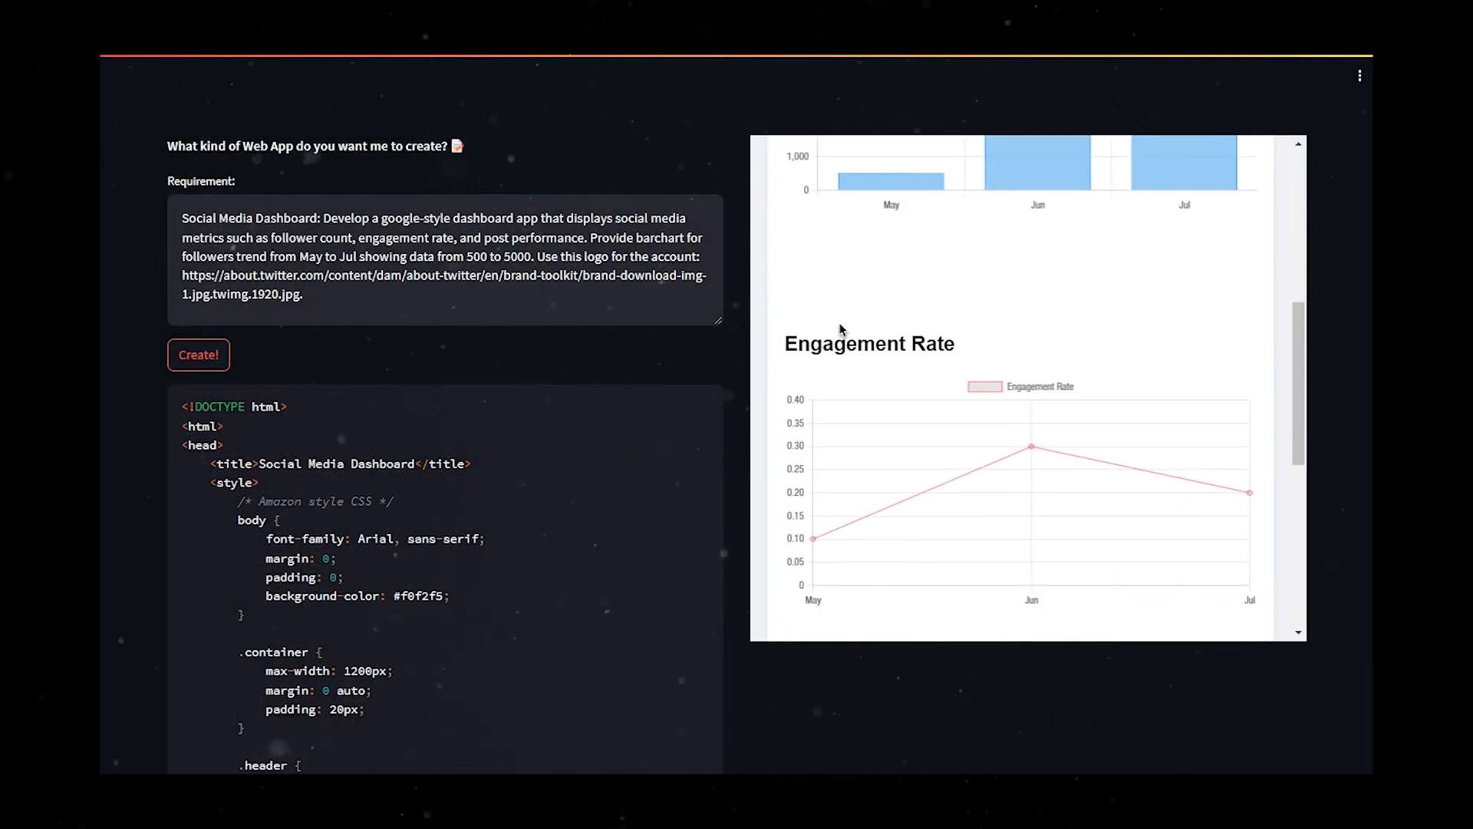
scroll(down, 3)
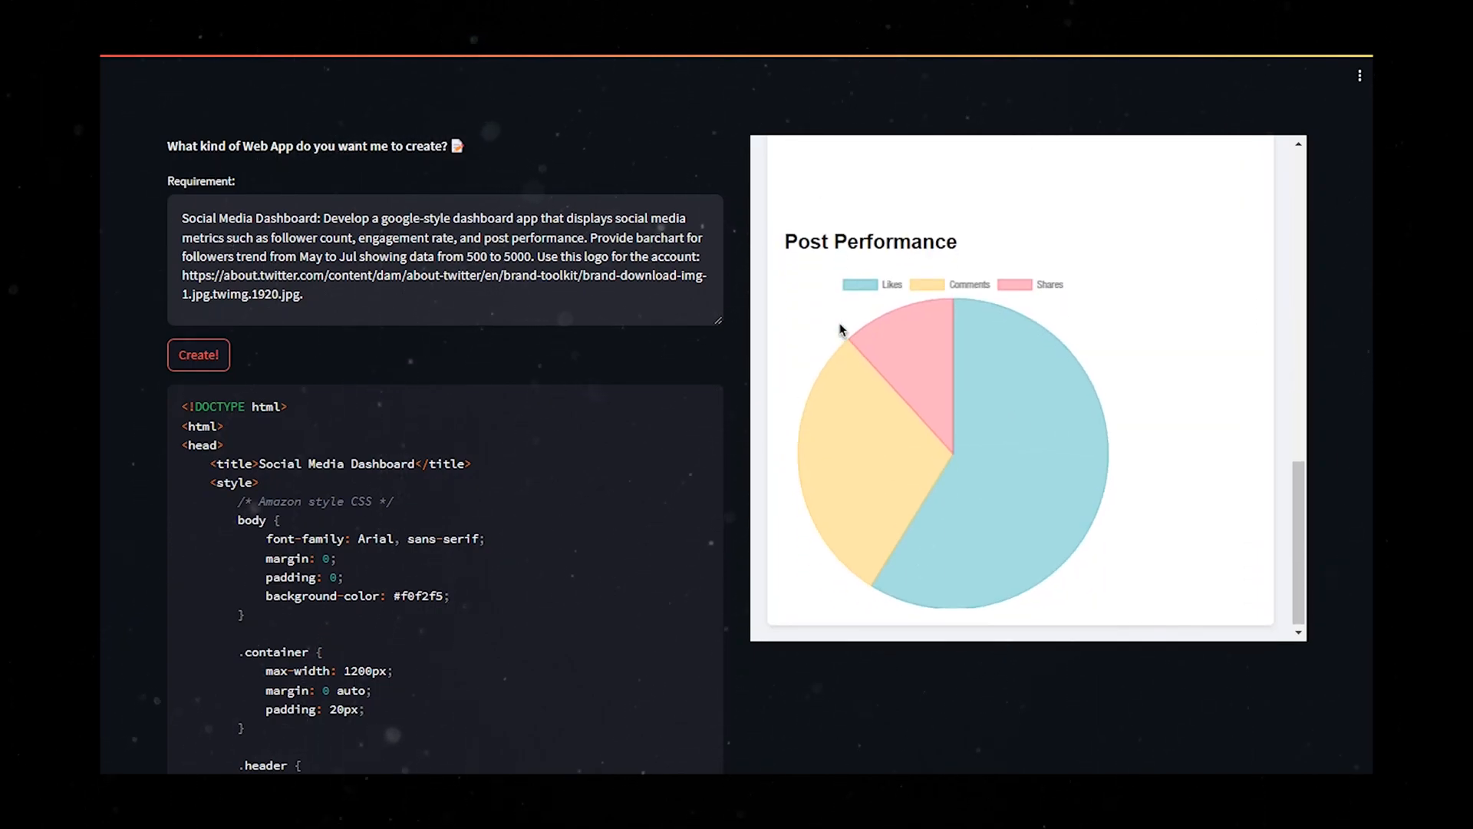
scroll(down, 3)
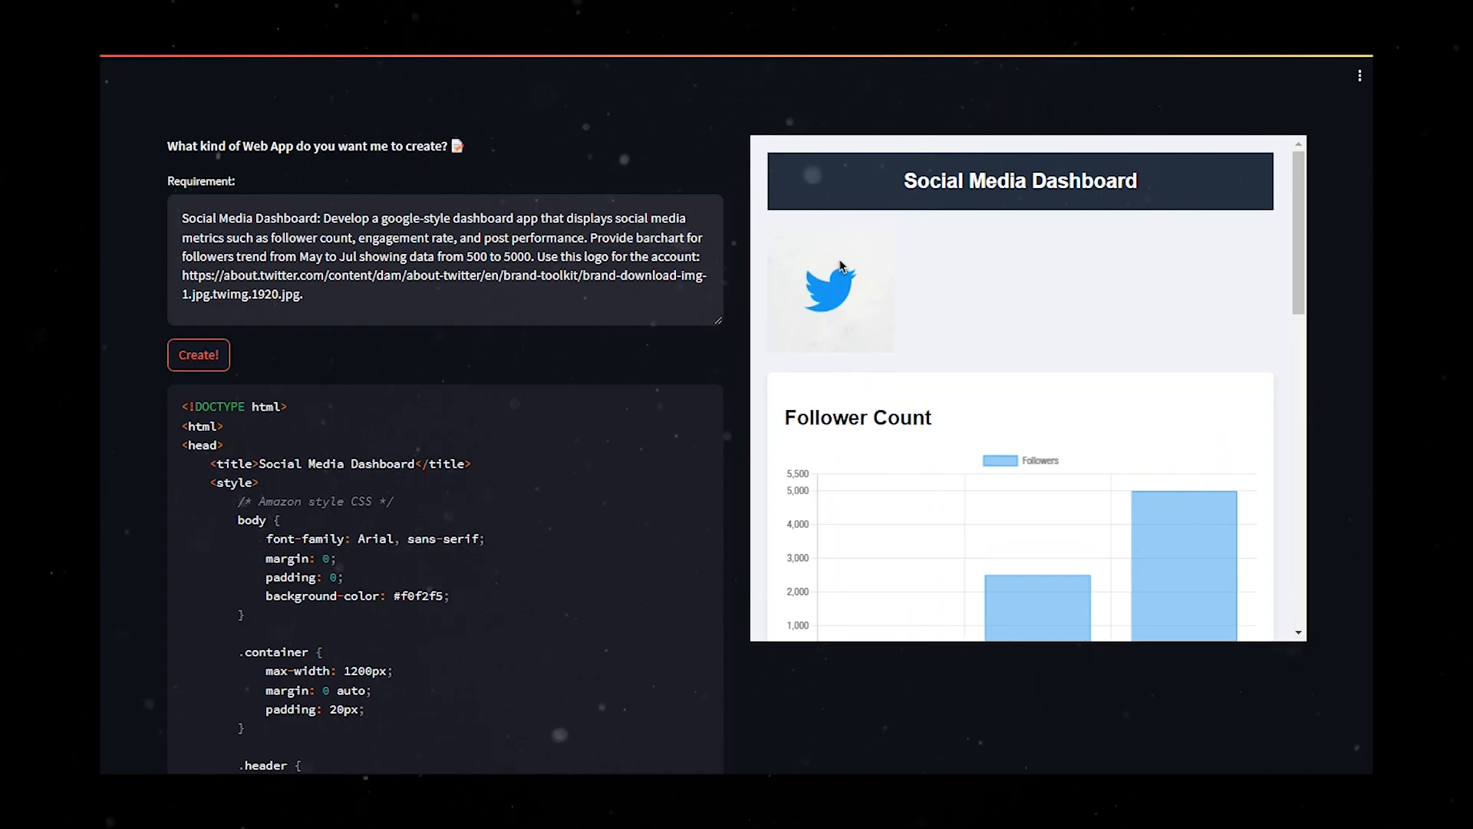
scroll(down, 3)
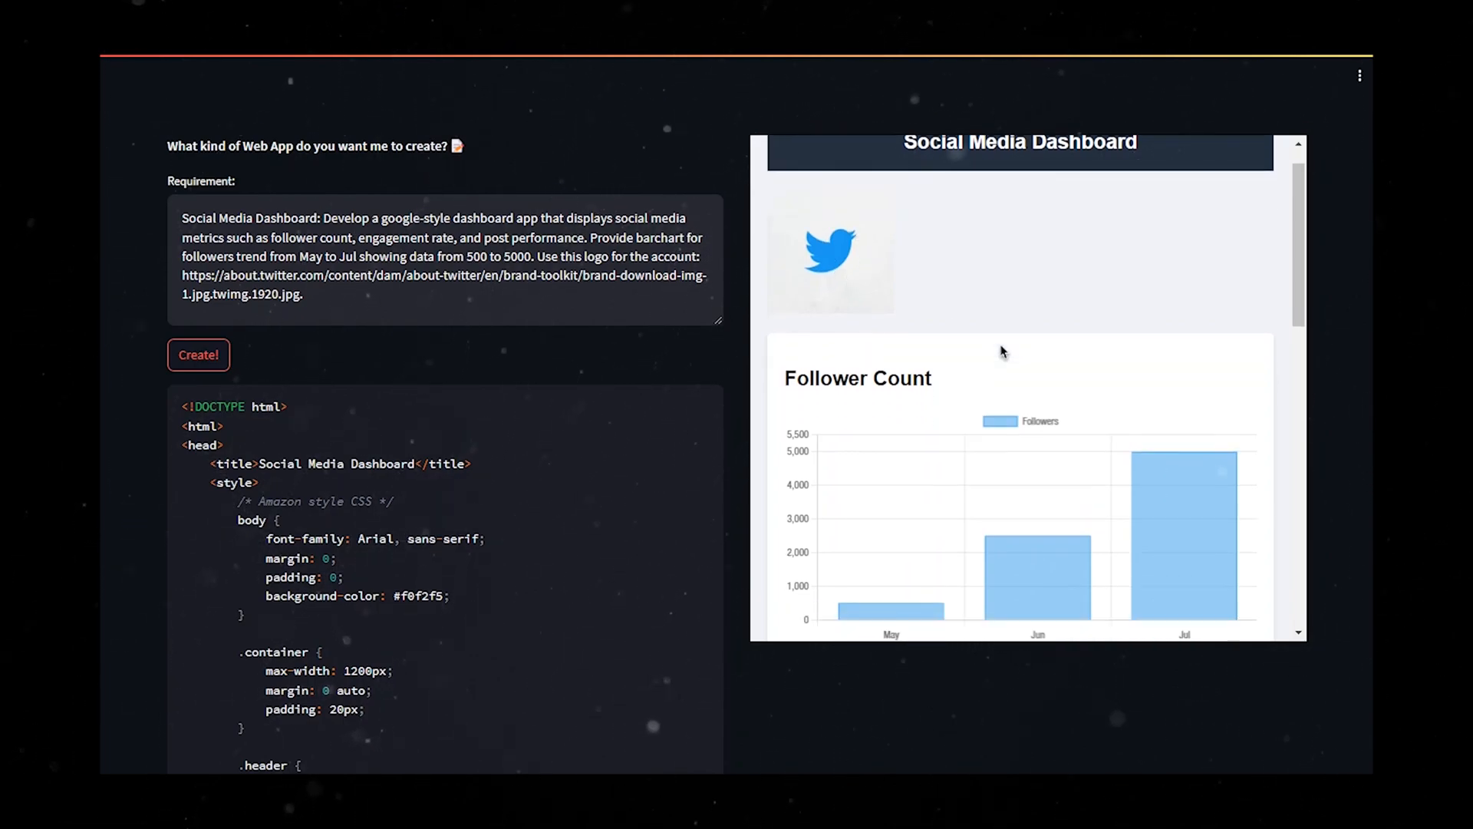
scroll(down, 3)
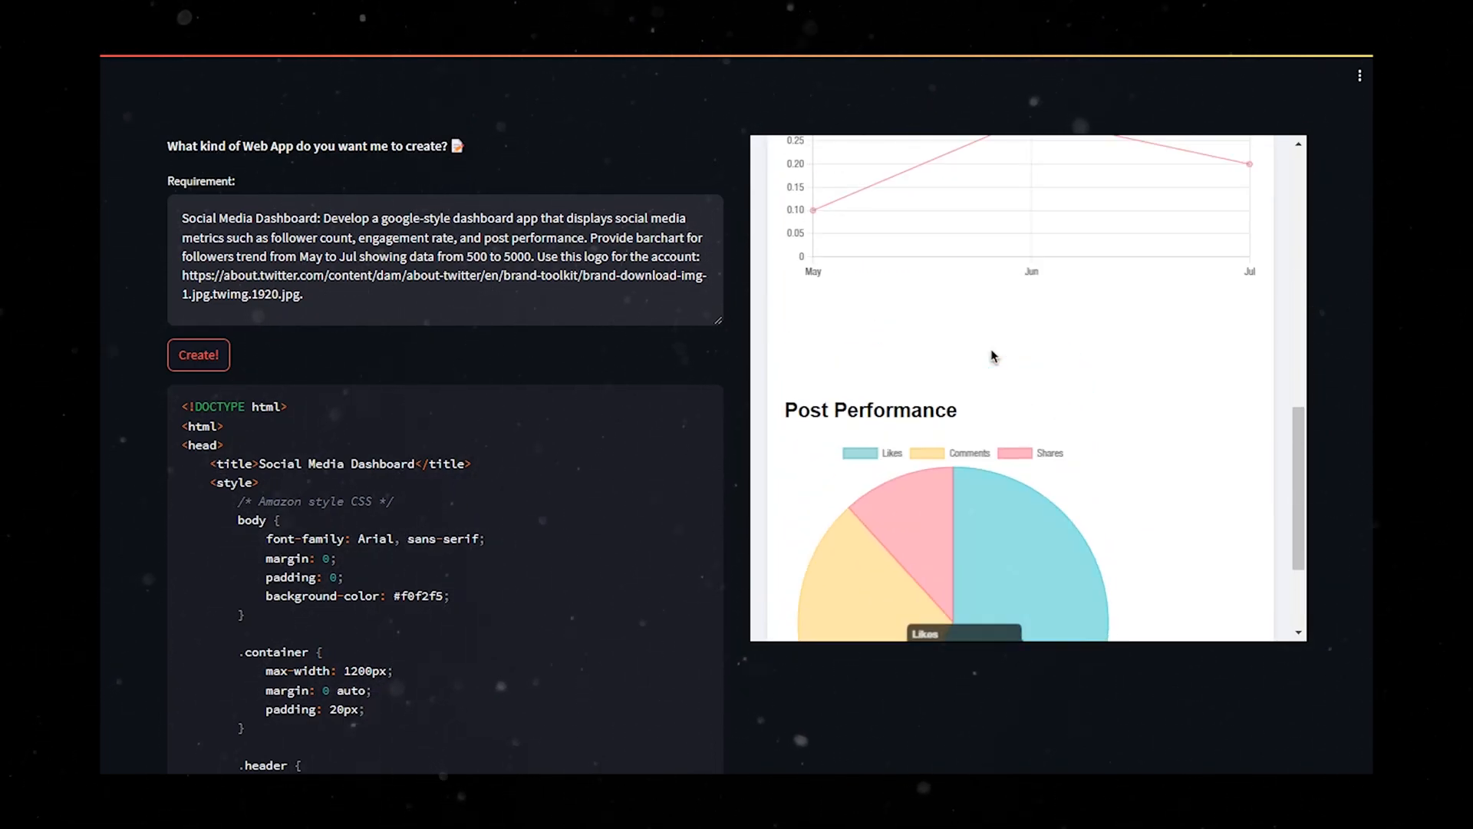